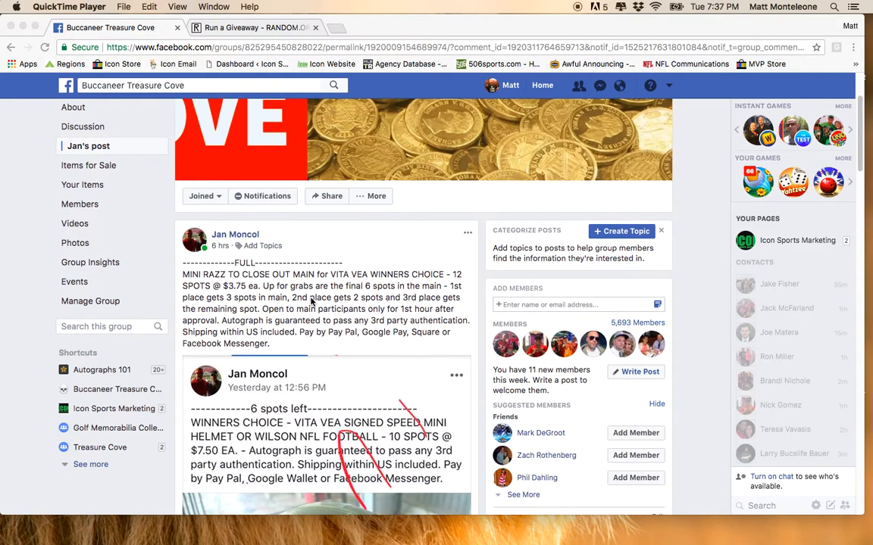
mouse_move(340, 303)
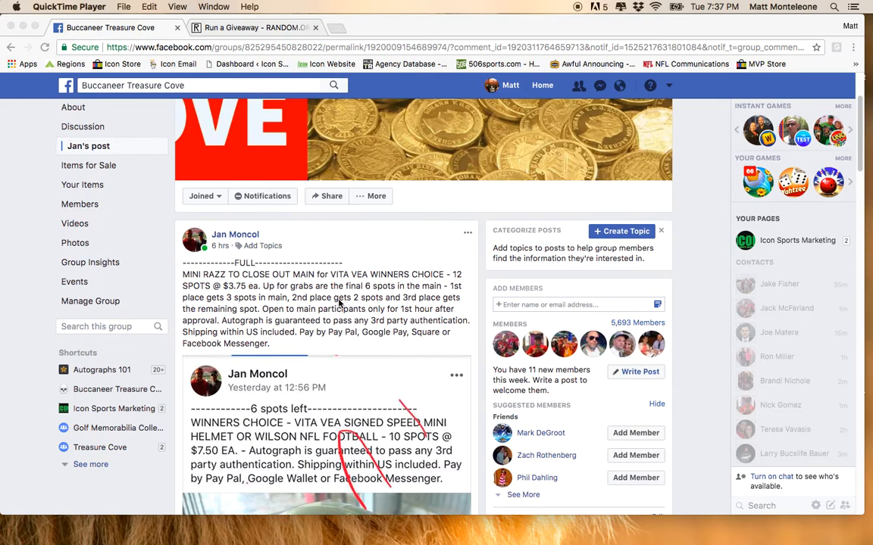
Read the raffle post's prize description and scroll down to the 12-spot comment list
scroll(down, 3)
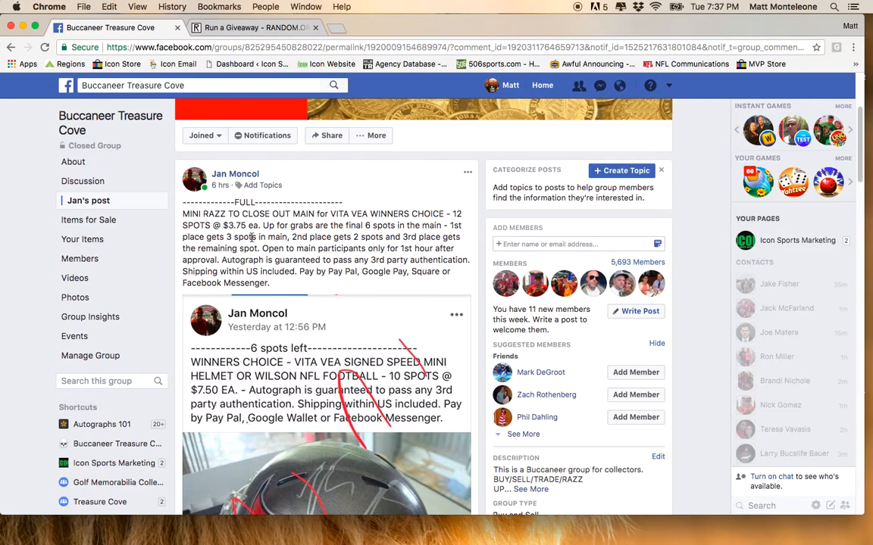
double_click(300, 236)
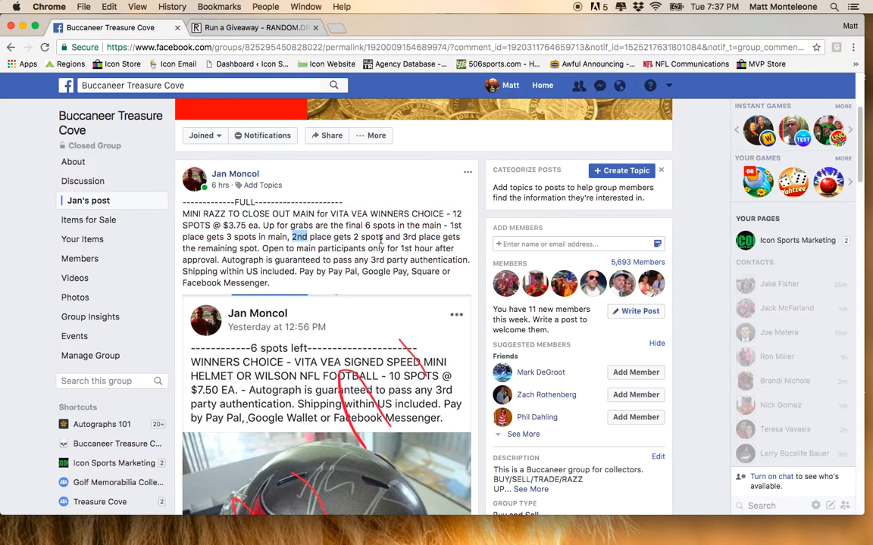
scroll(down, 3)
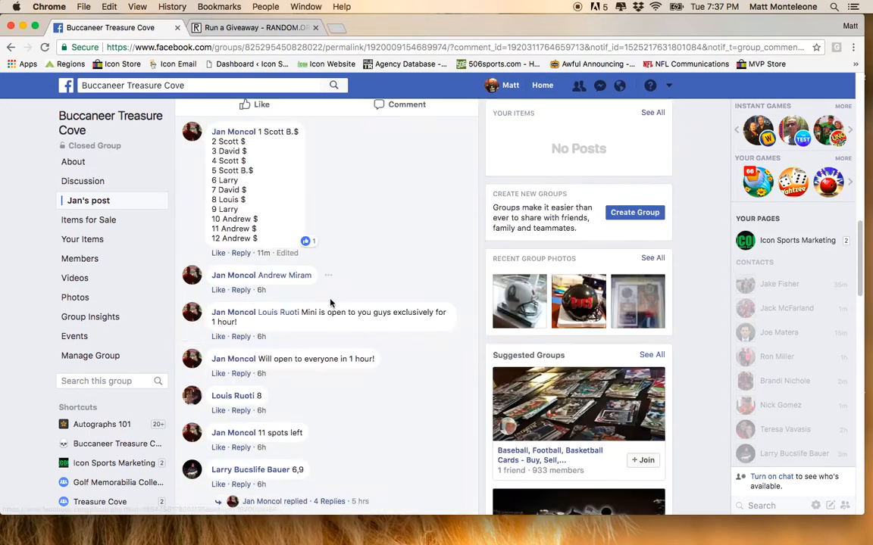
scroll(down, 3)
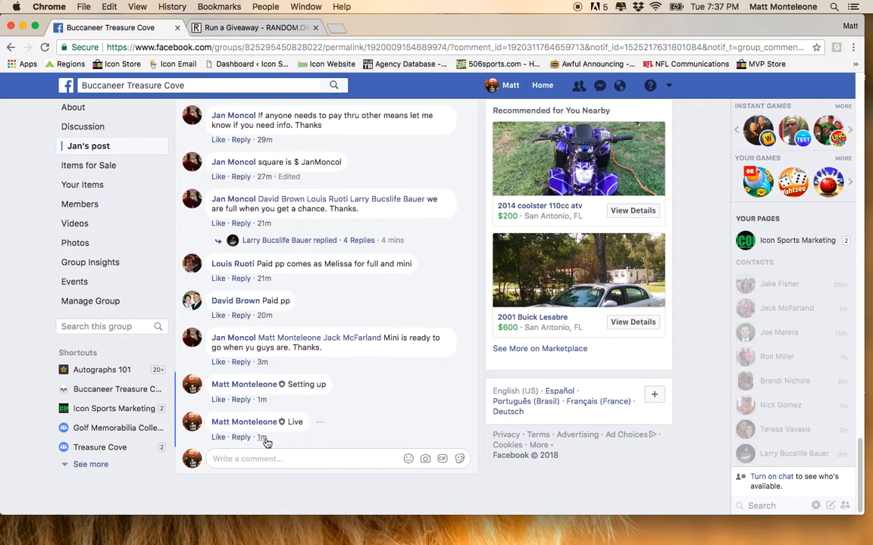
mouse_move(261, 436)
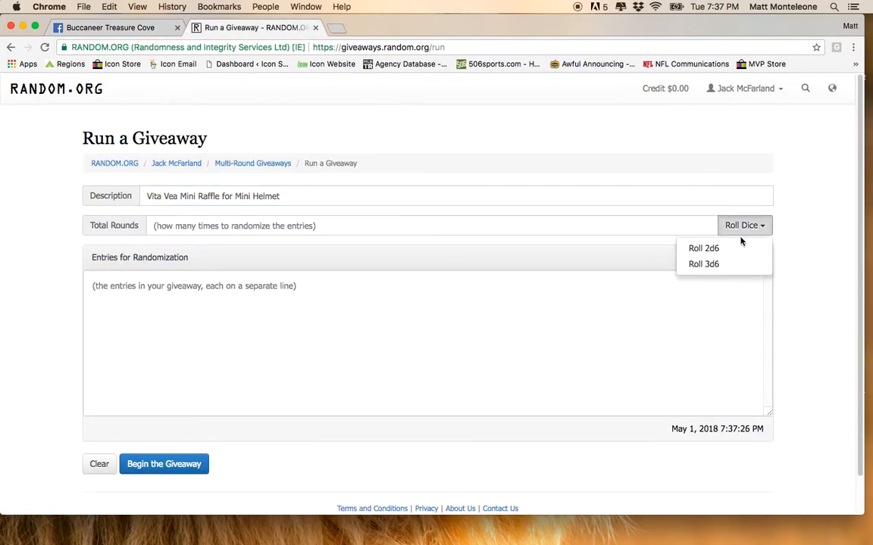
Roll 2d6 until Total Rounds reads 10 and accept the result
click(703, 249)
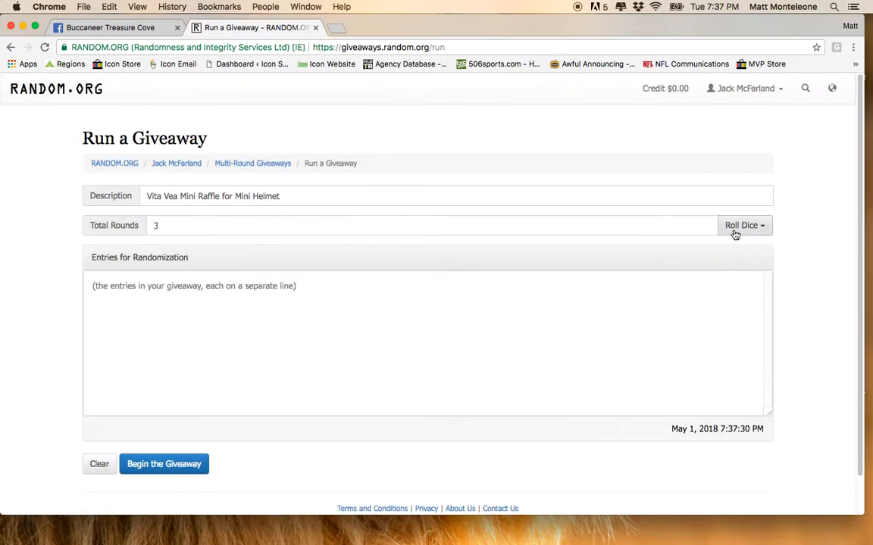
click(741, 224)
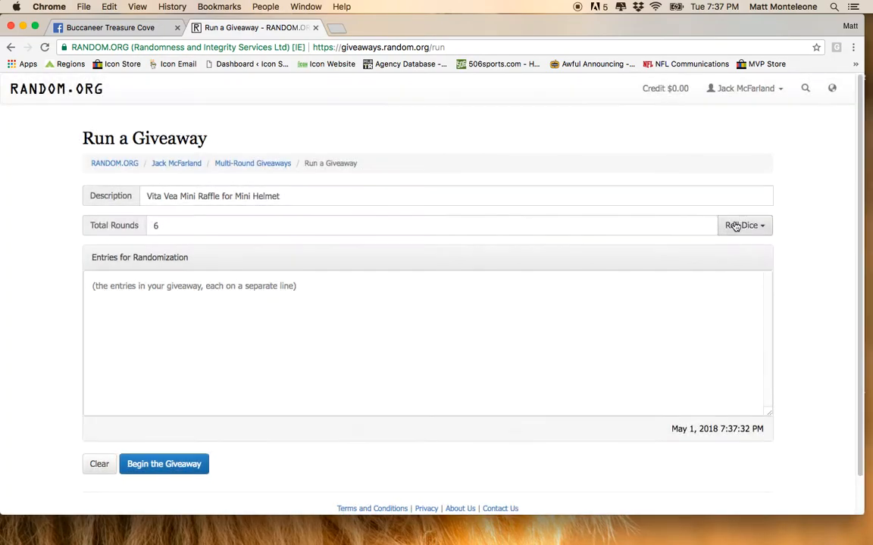
click(741, 225)
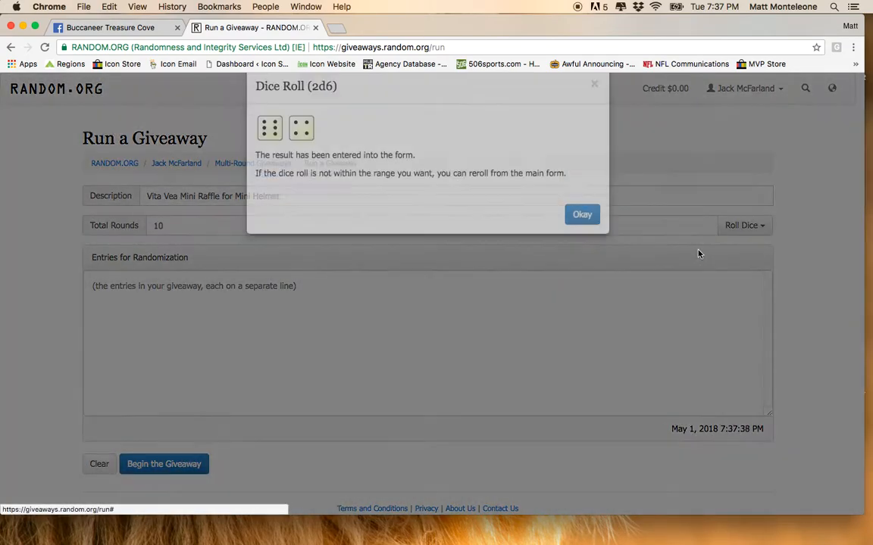
click(582, 215)
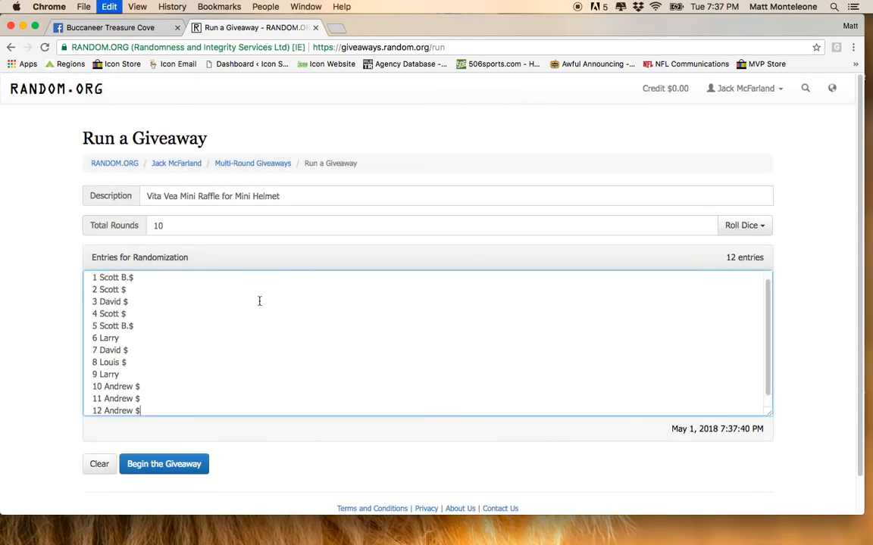
Begin the giveaway and run all 10 rounds, ending with 4 Scott $ in third place
click(164, 464)
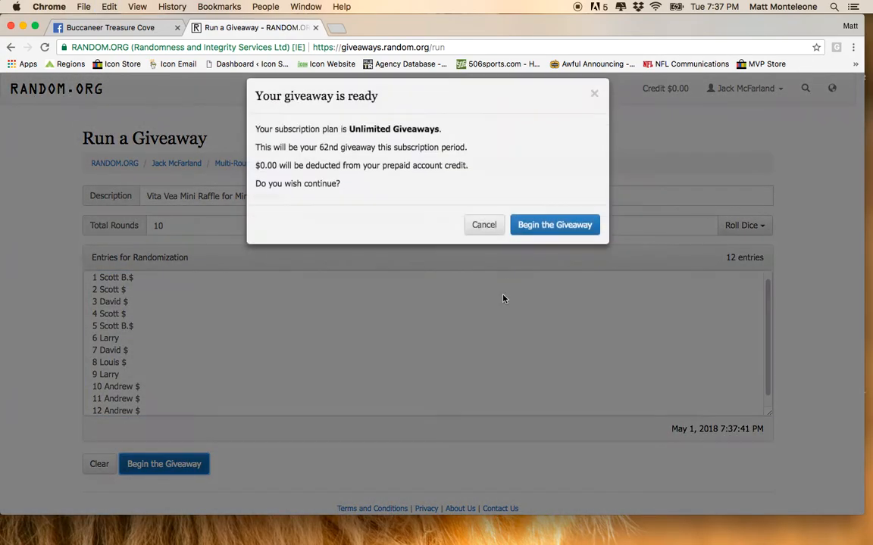
click(555, 224)
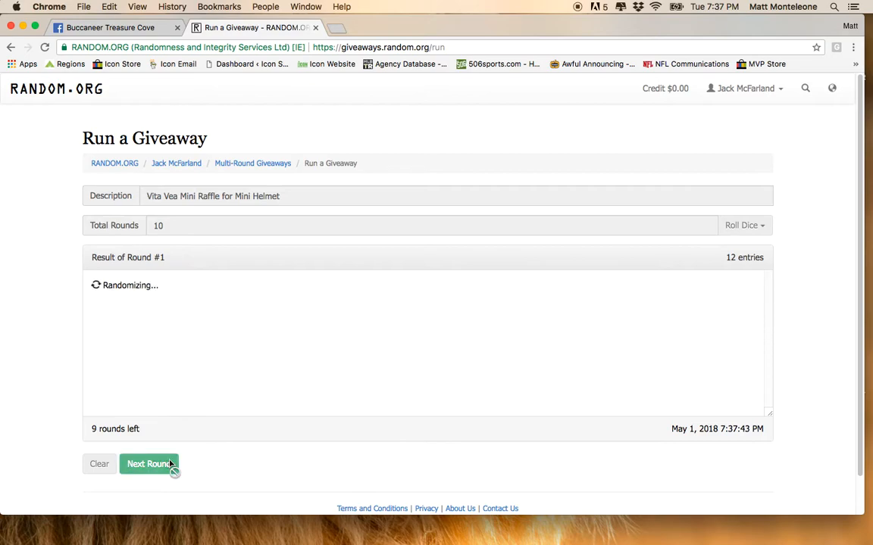
click(148, 464)
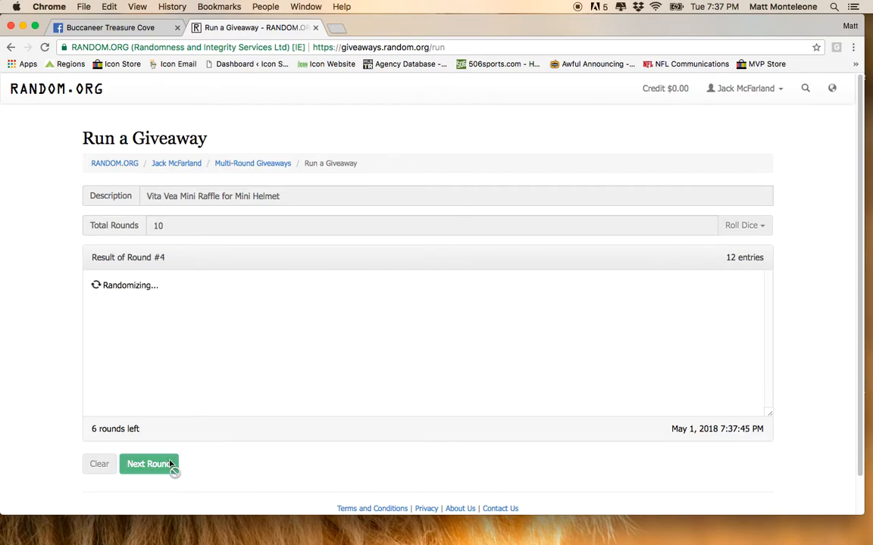
click(148, 464)
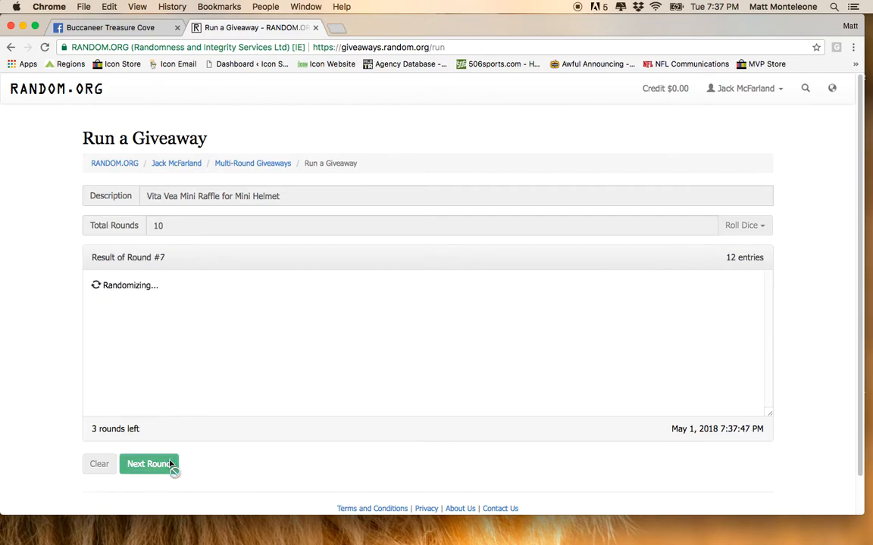
click(148, 464)
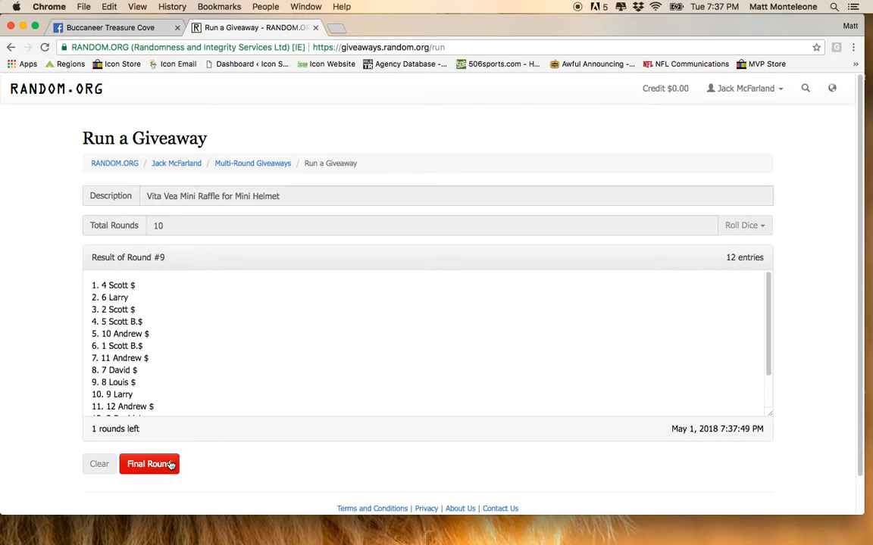
click(148, 463)
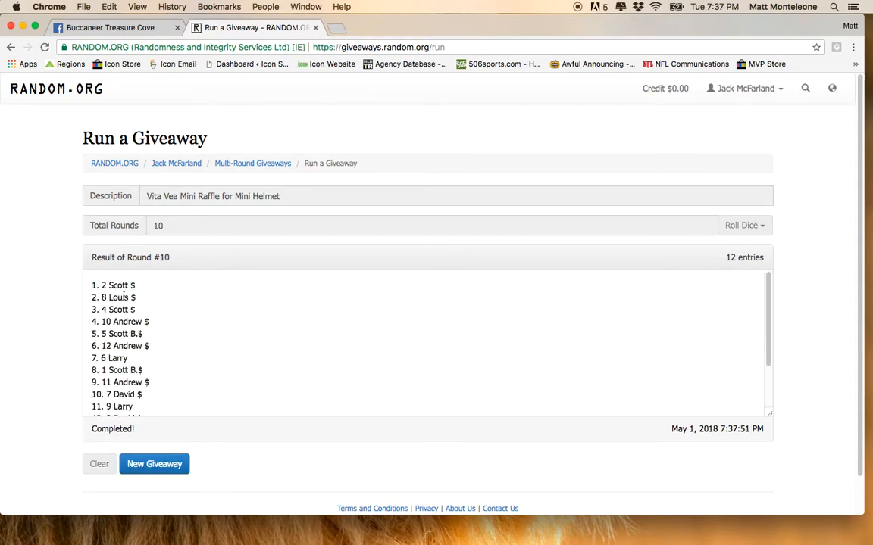
double_click(112, 310)
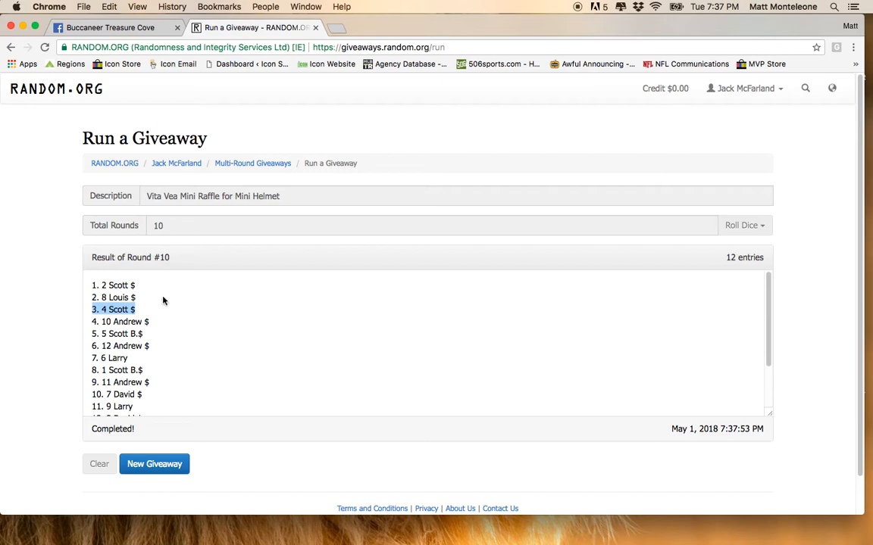
View the dpvarf verification page and post its link plus 'Down' in the Facebook thread
double_click(118, 297)
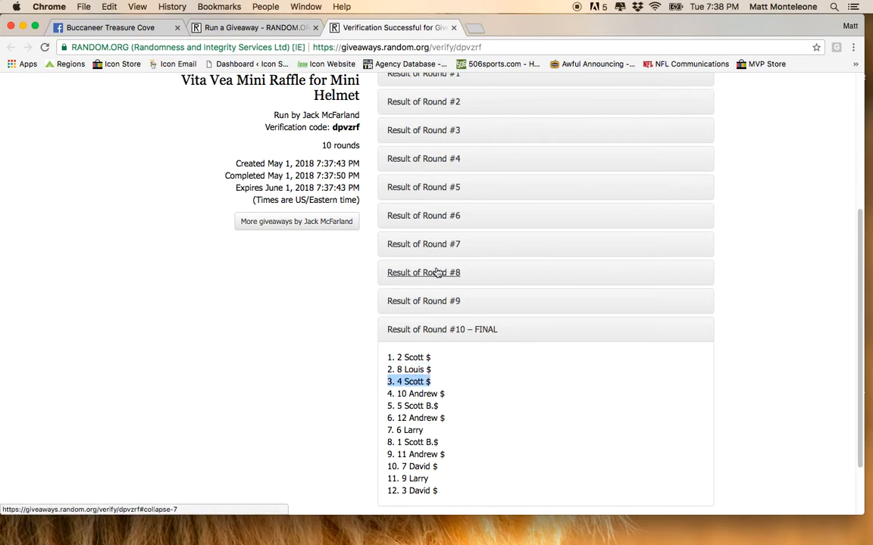
click(109, 28)
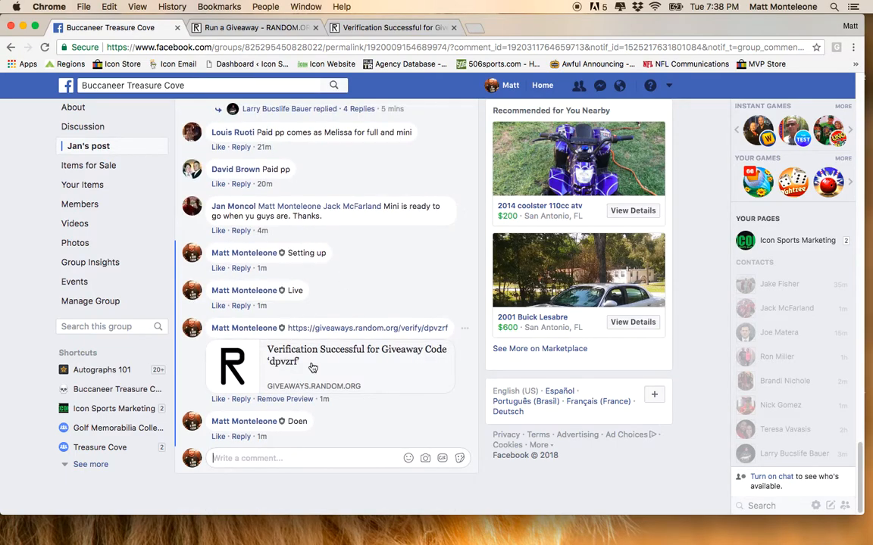
mouse_move(265, 443)
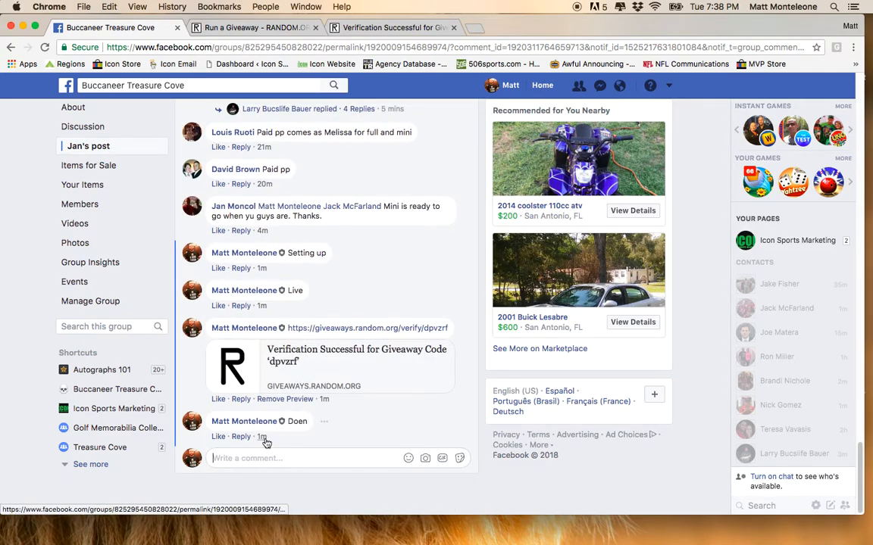